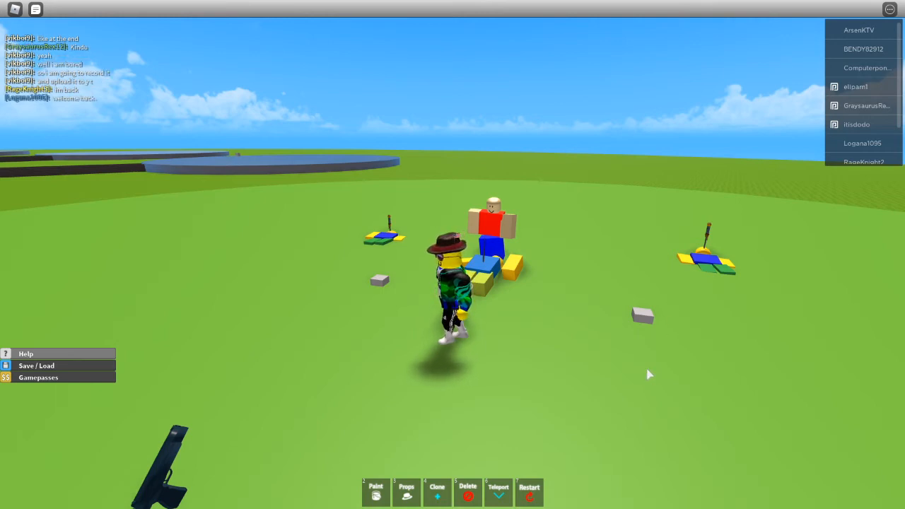
mouse_move(541, 304)
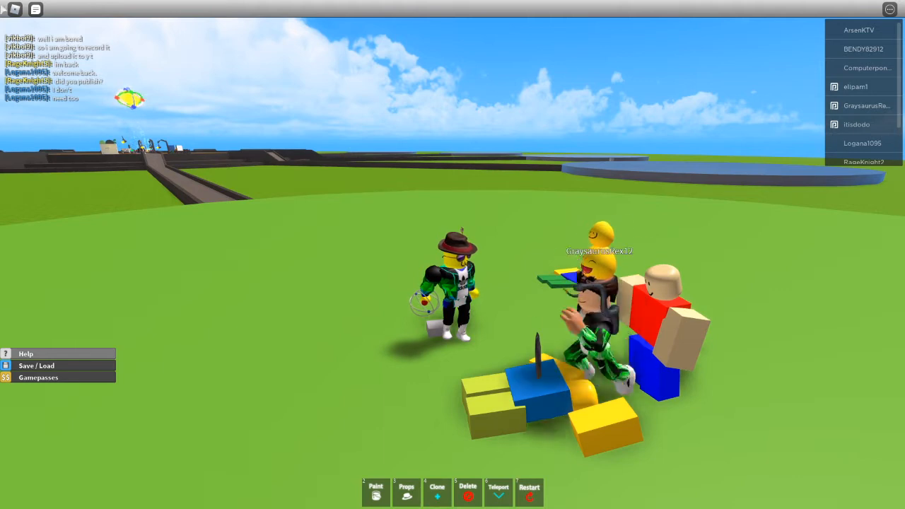
Step: Add the Movie Creator tool to the hotbar as slot 1
key(Escape)
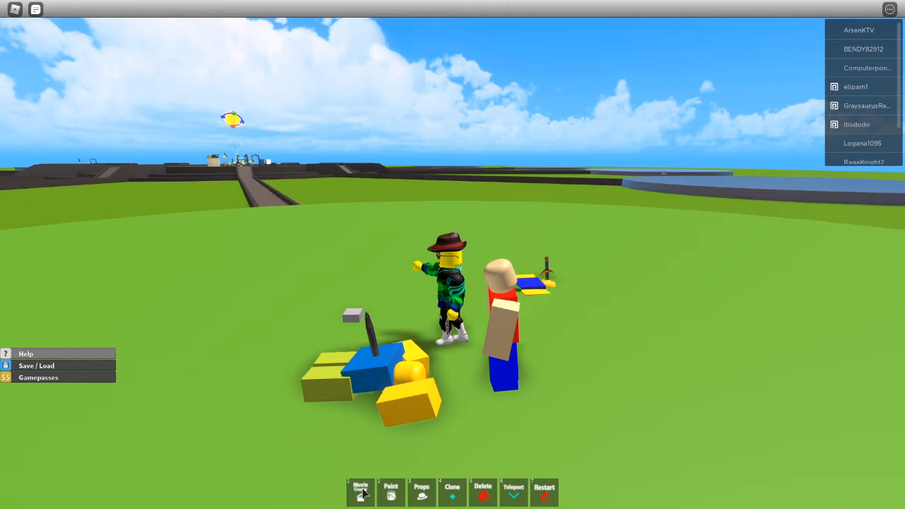
Step: Equip the Movie Creator tool and jump to frame 359 on the timeline
click(360, 492)
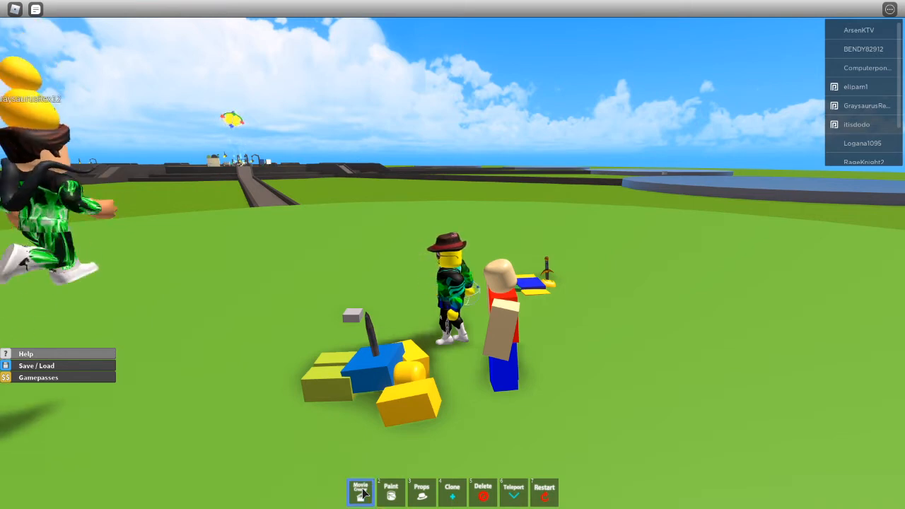
click(361, 491)
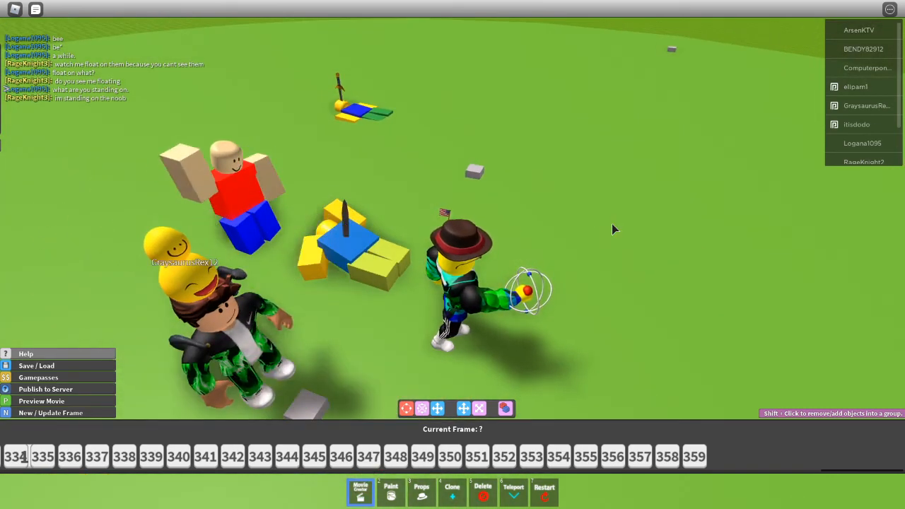
click(694, 456)
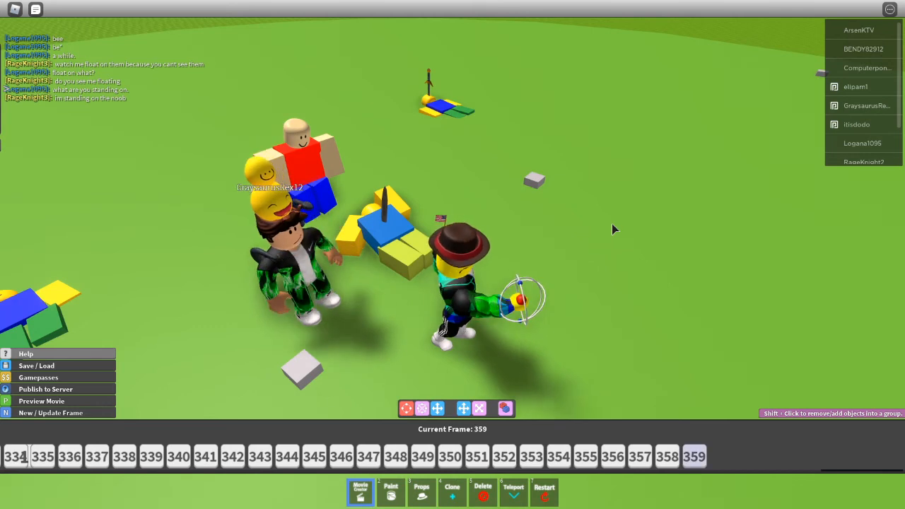